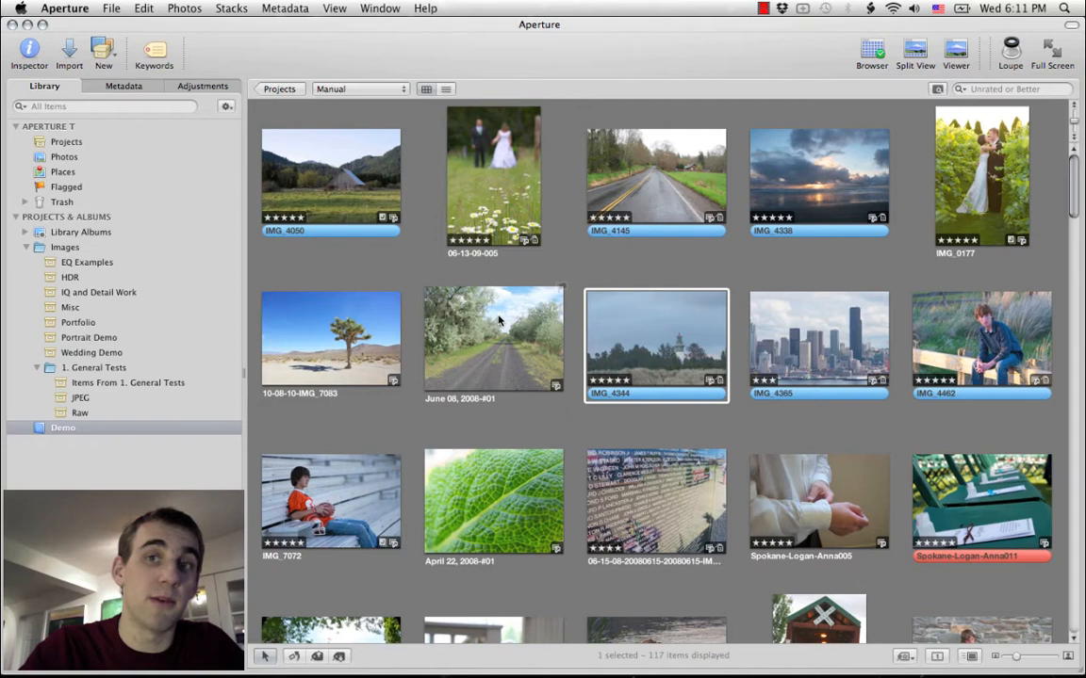
Show the Adjustments inspector for lighthouse photo IMG_4344
left_click(202, 86)
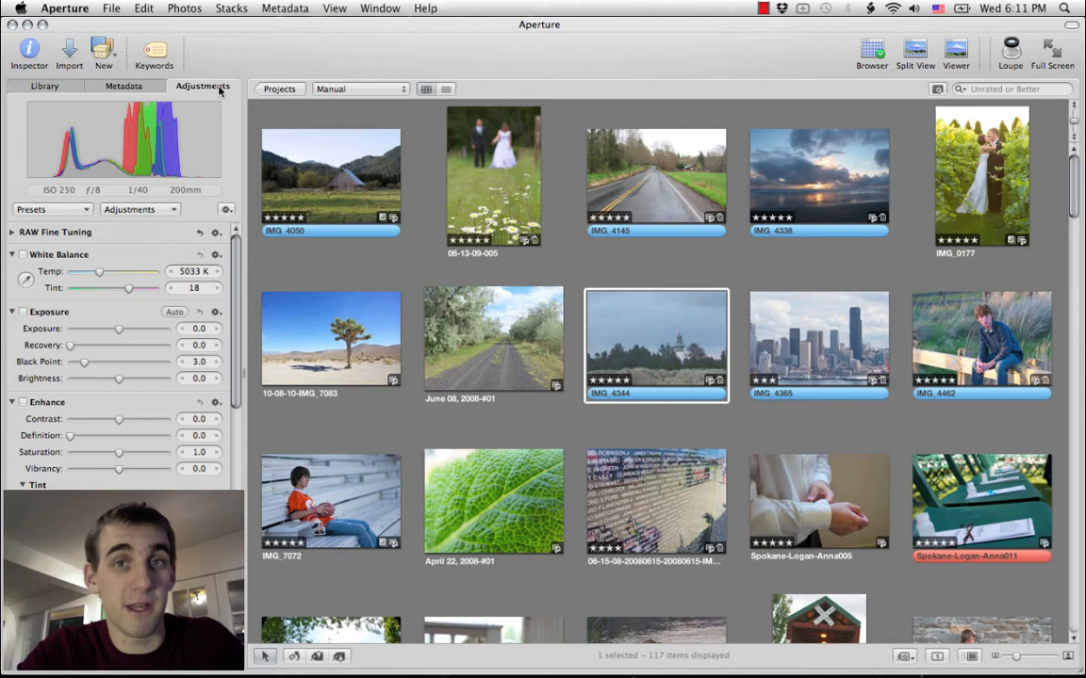
Browse the Seim LightFlow 1.3 preset list in Manage Presets
left_click(52, 209)
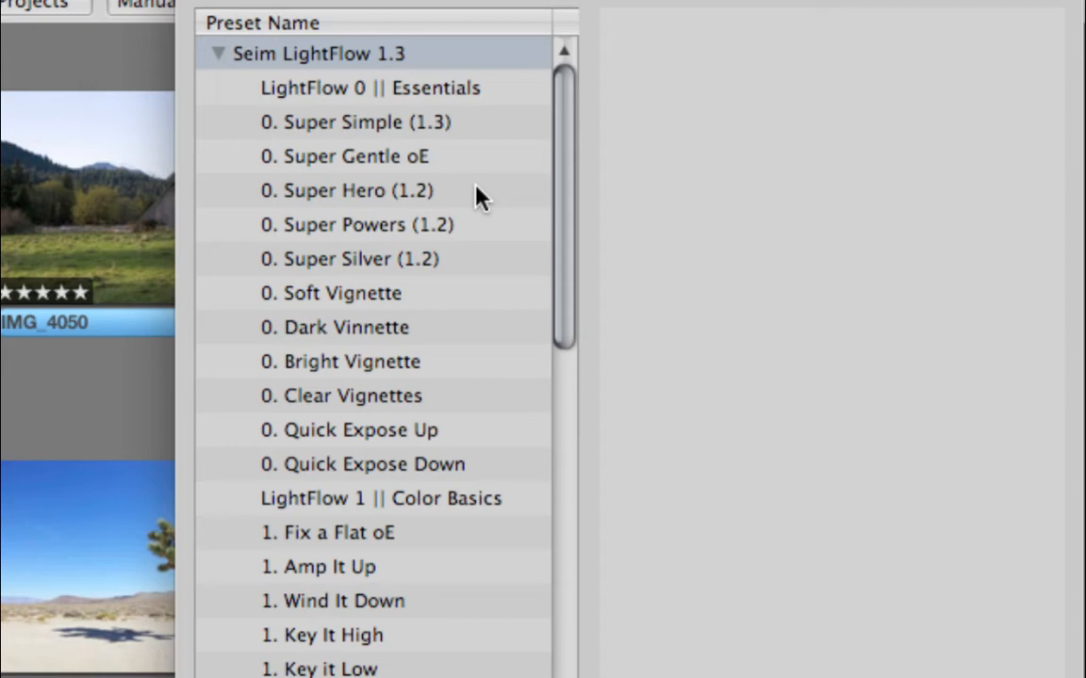
scroll("down", 3)
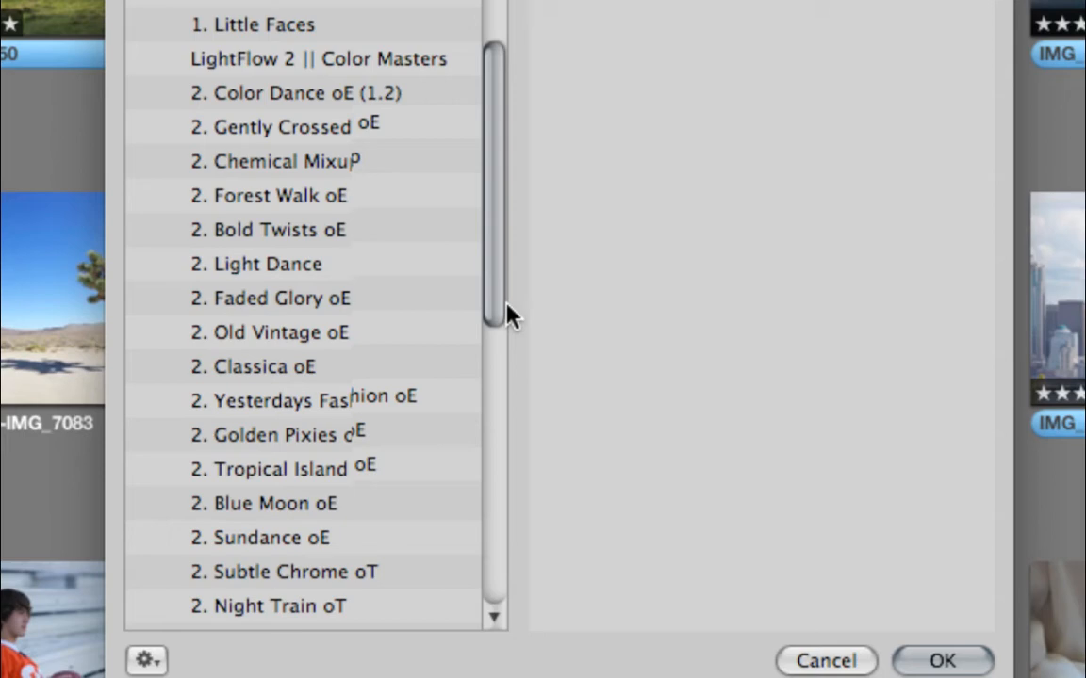
scroll("down", 3)
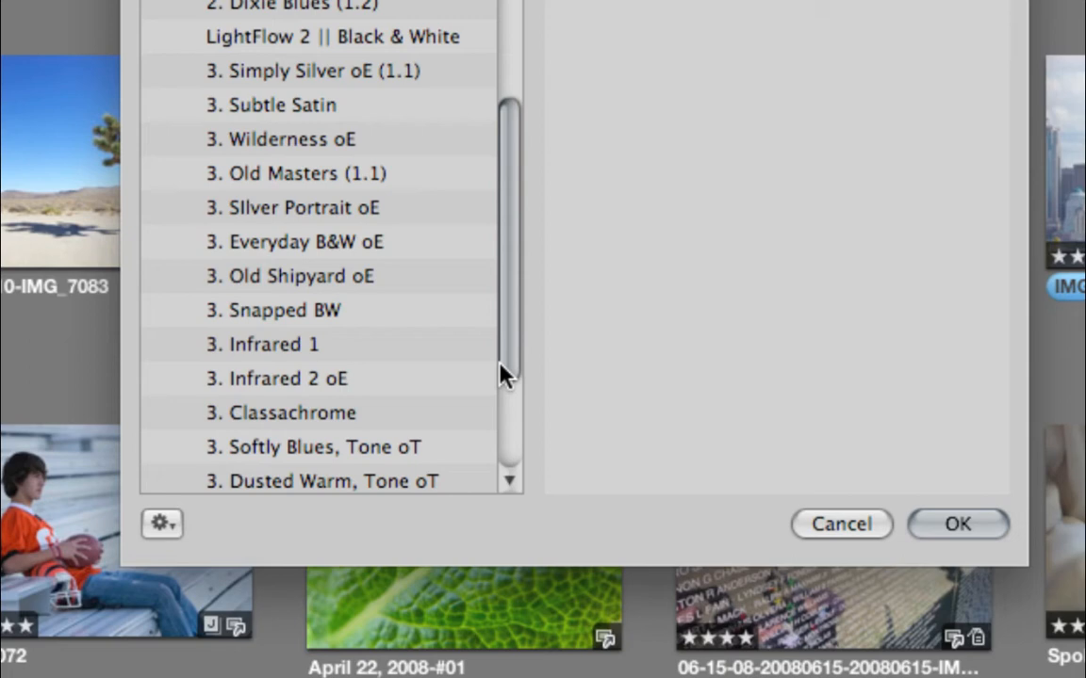
scroll("down", 3)
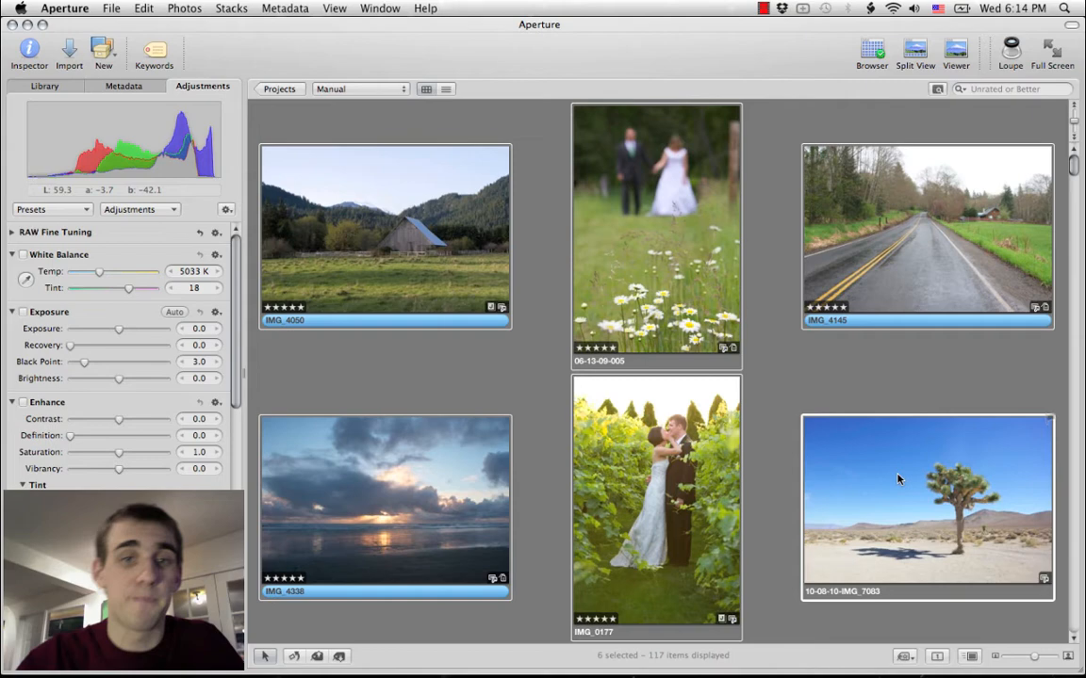
Apply a LightFlow Color Masters preset to all six selected photos
left_click(47, 210)
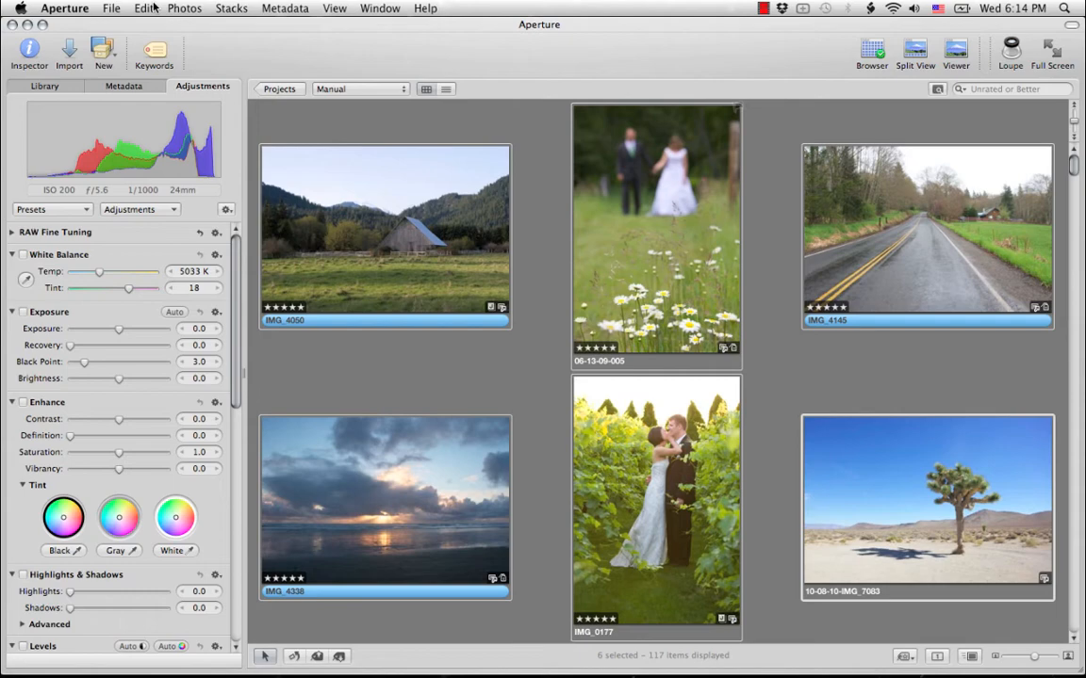
left_click(185, 7)
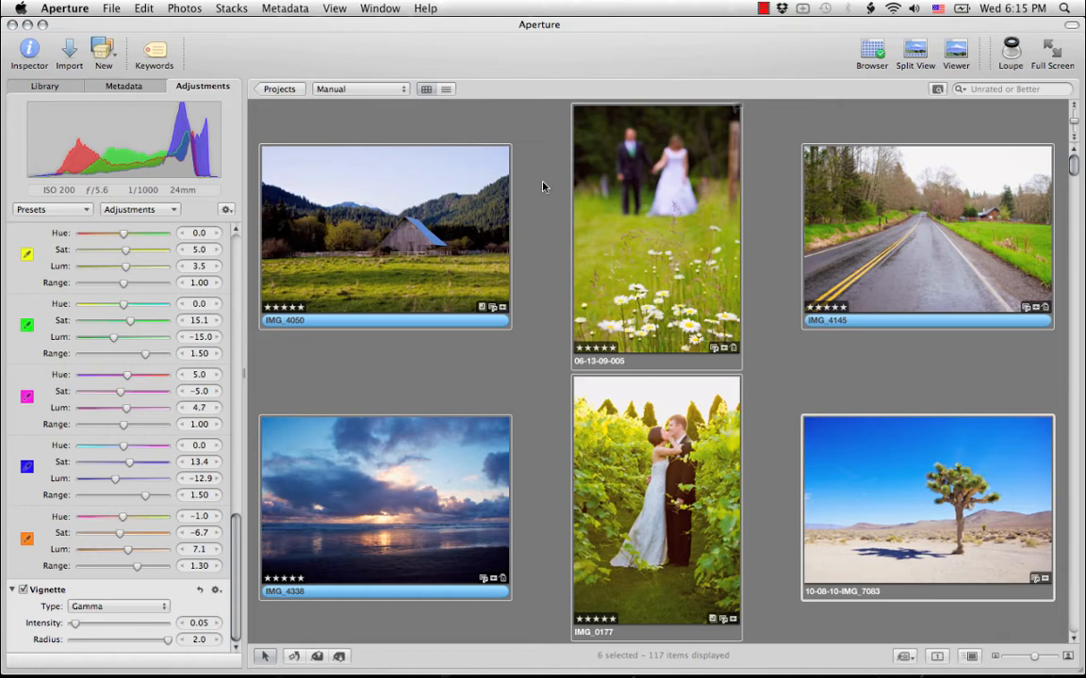
Scroll the browser to the portrait and wedding photos, including image004
scroll("down", 3)
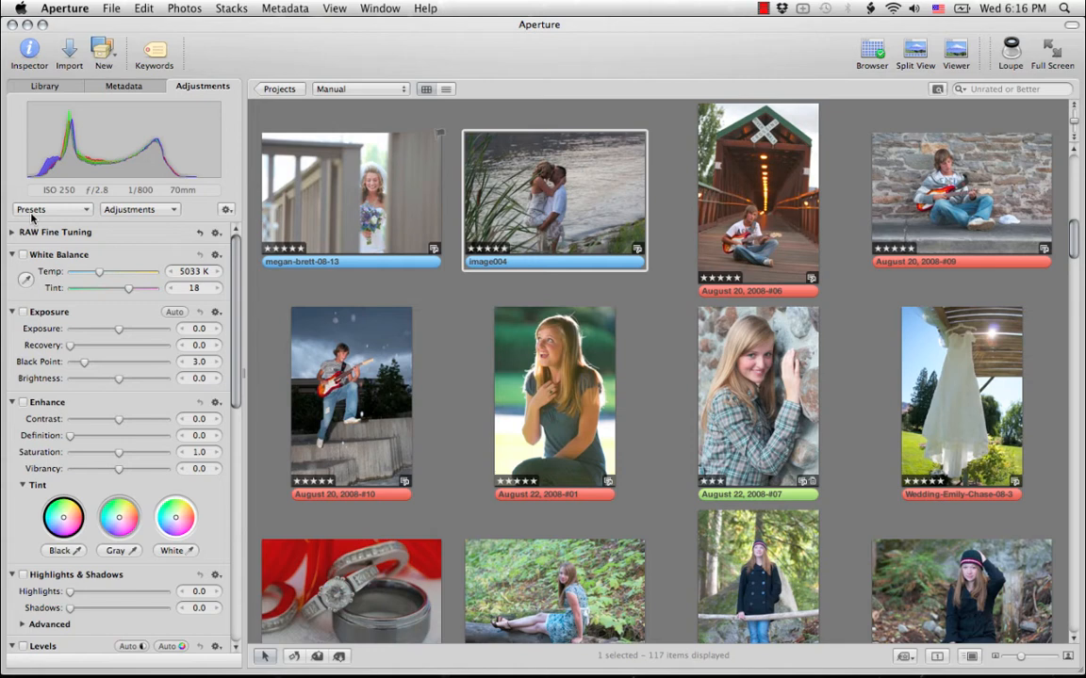
Apply a LightFlow exposure preset to image004, then return to the Browser
left_click(51, 209)
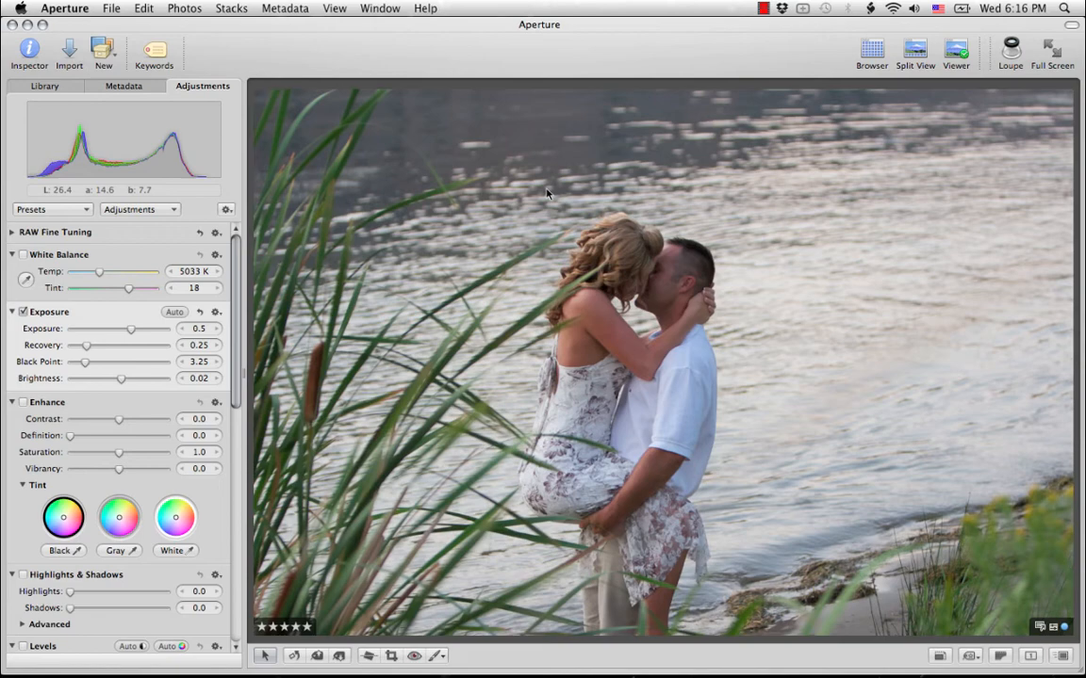
left_click(871, 49)
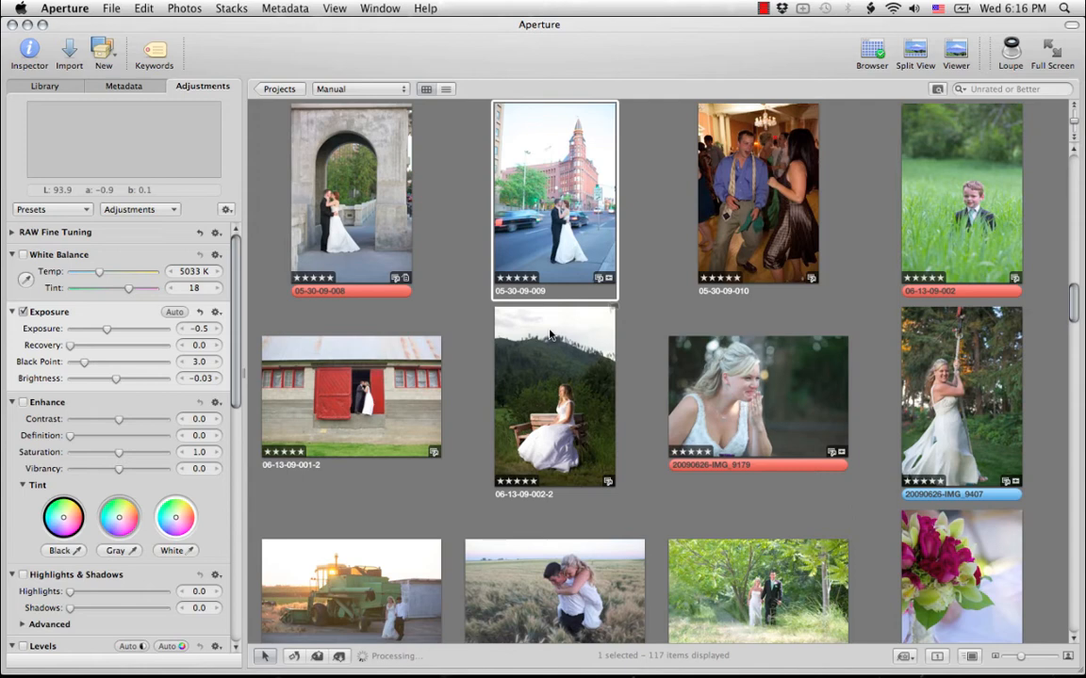
Apply a LightFlow exposure preset to 05-30-09-010 and open the stone-wall portrait
left_click(952, 384)
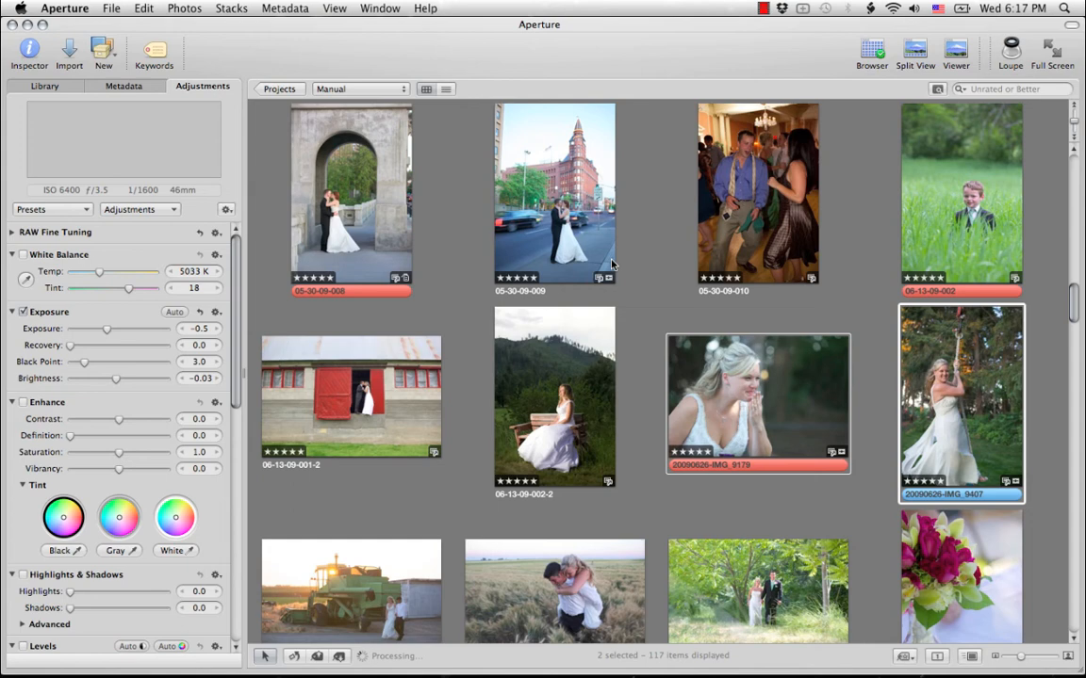
left_click(758, 193)
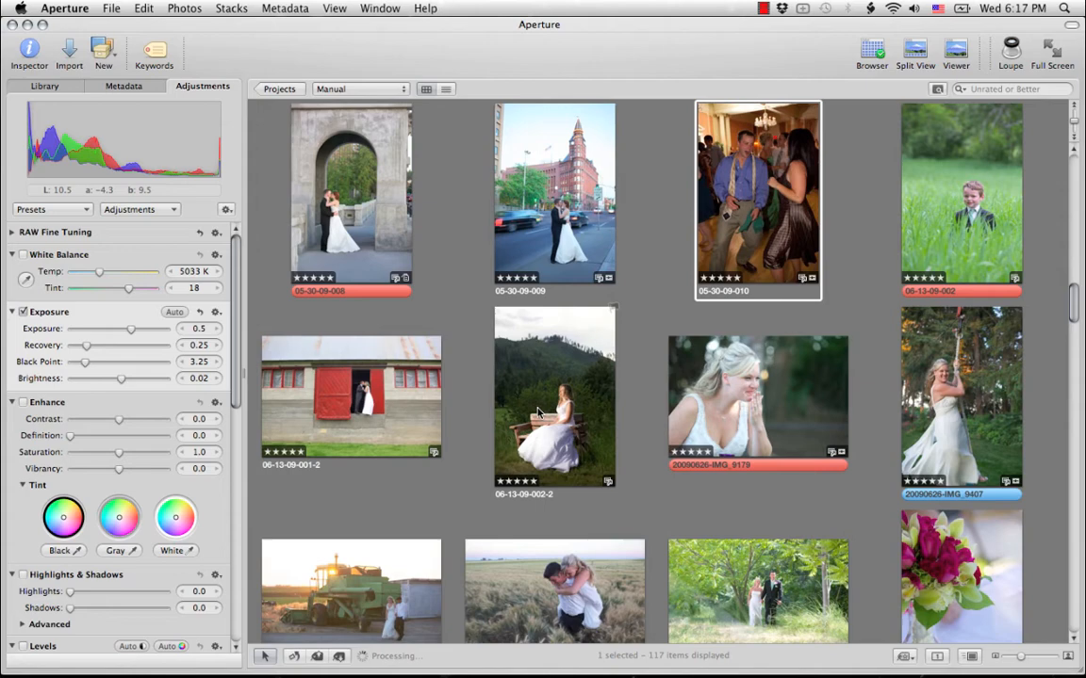
left_click(955, 49)
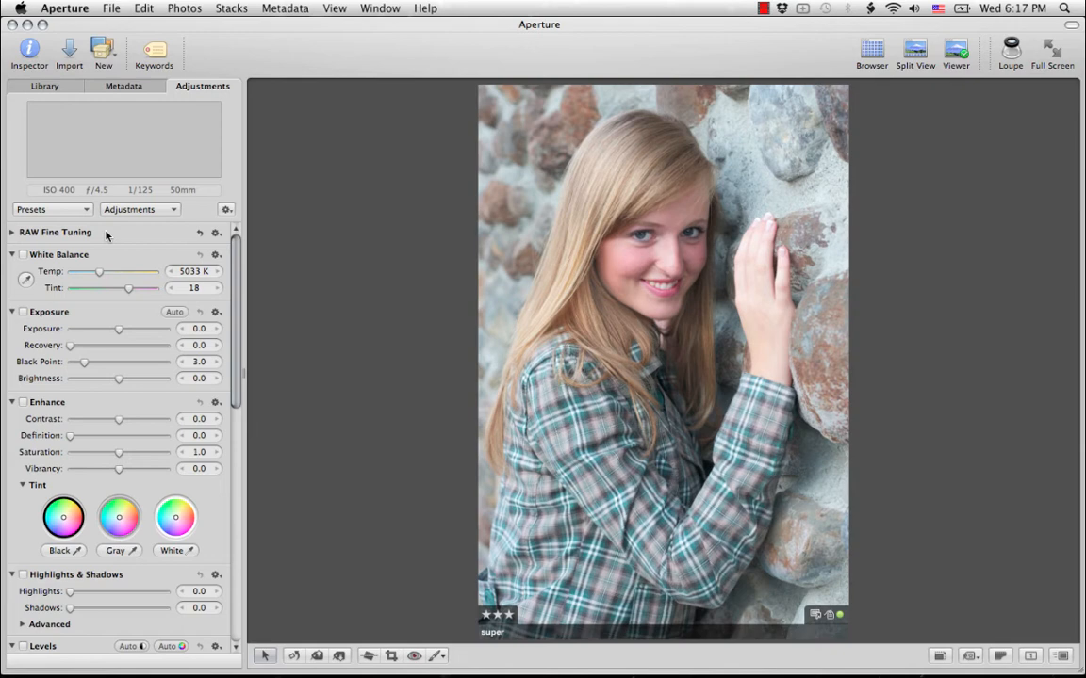
Raise the stone-wall portrait's exposure from -0.2 to 0.05
left_click(49, 209)
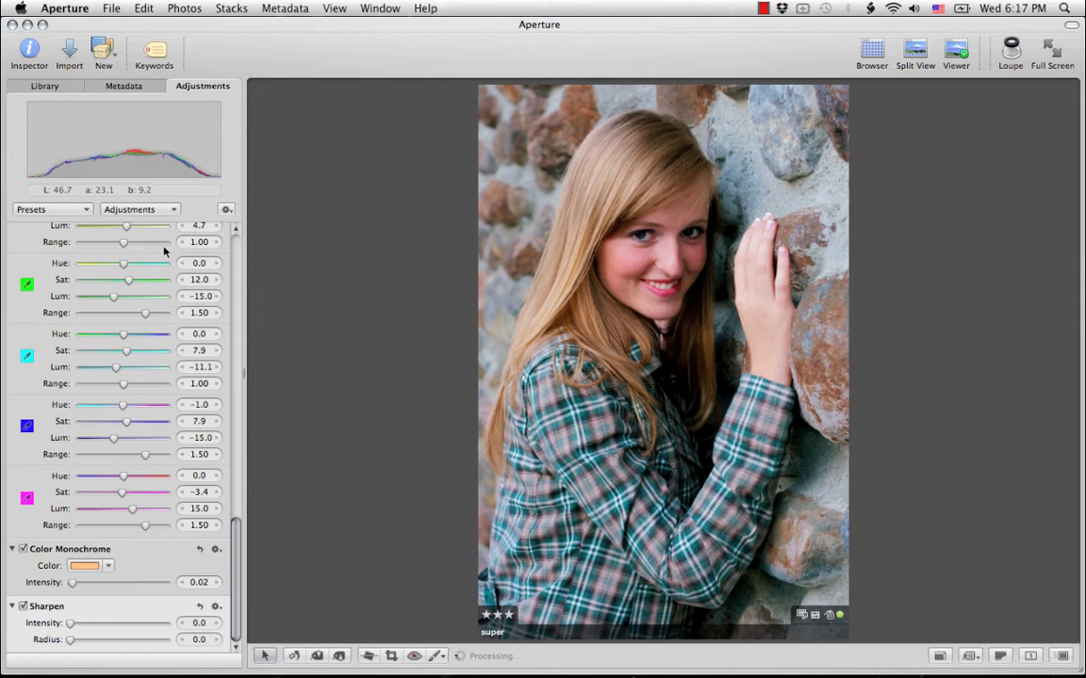
scroll("up", 3)
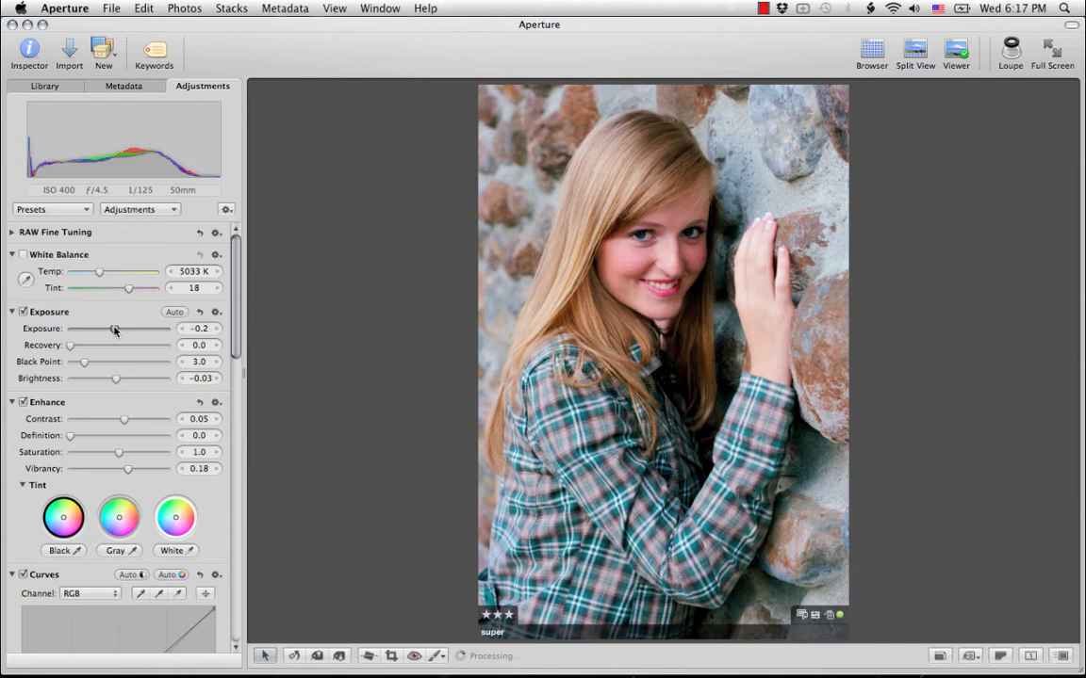
left_click_drag(113, 328, 121, 328)
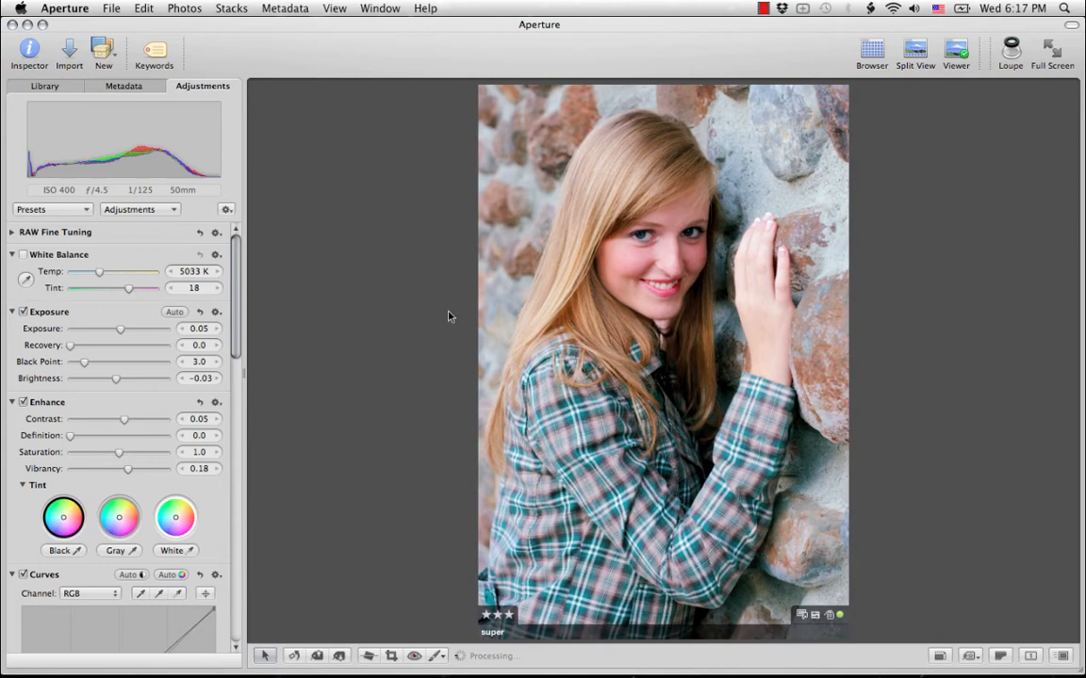
Apply the 0. Super Hero (1.2) LightFlow preset to the beanie portrait
left_click(870, 49)
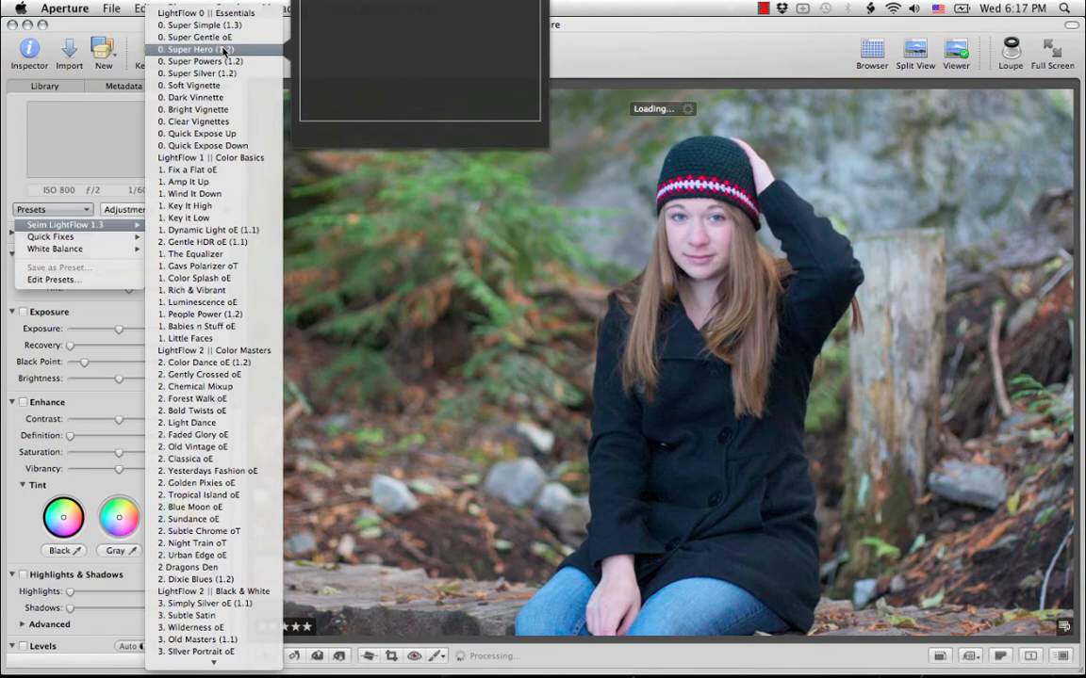
left_click(196, 49)
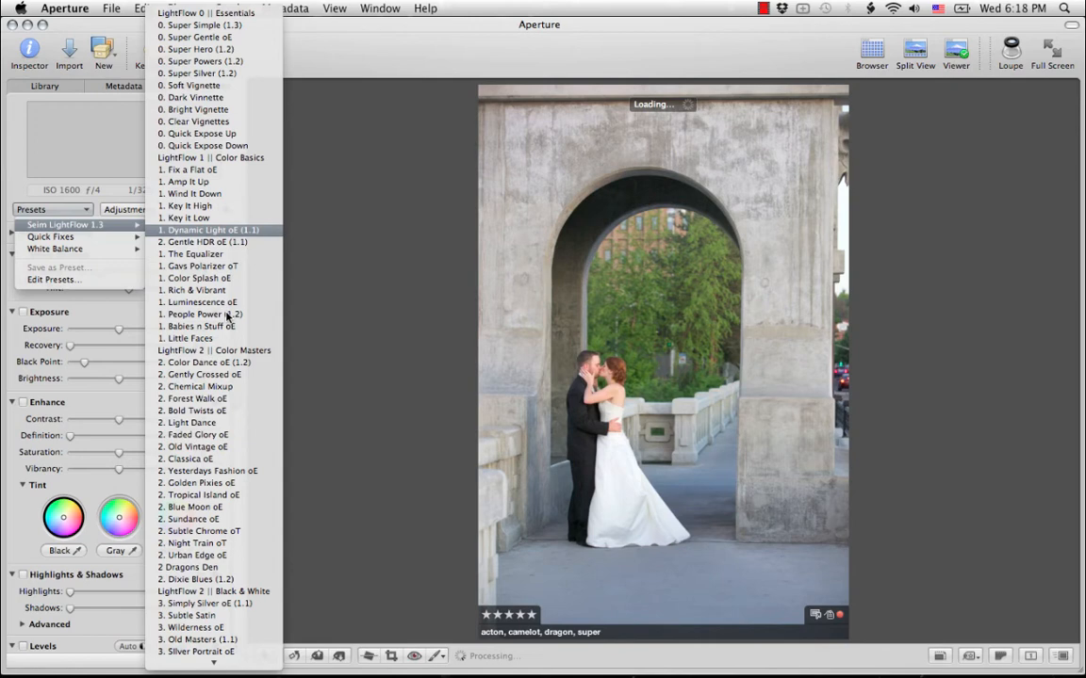
mouse_move(206, 242)
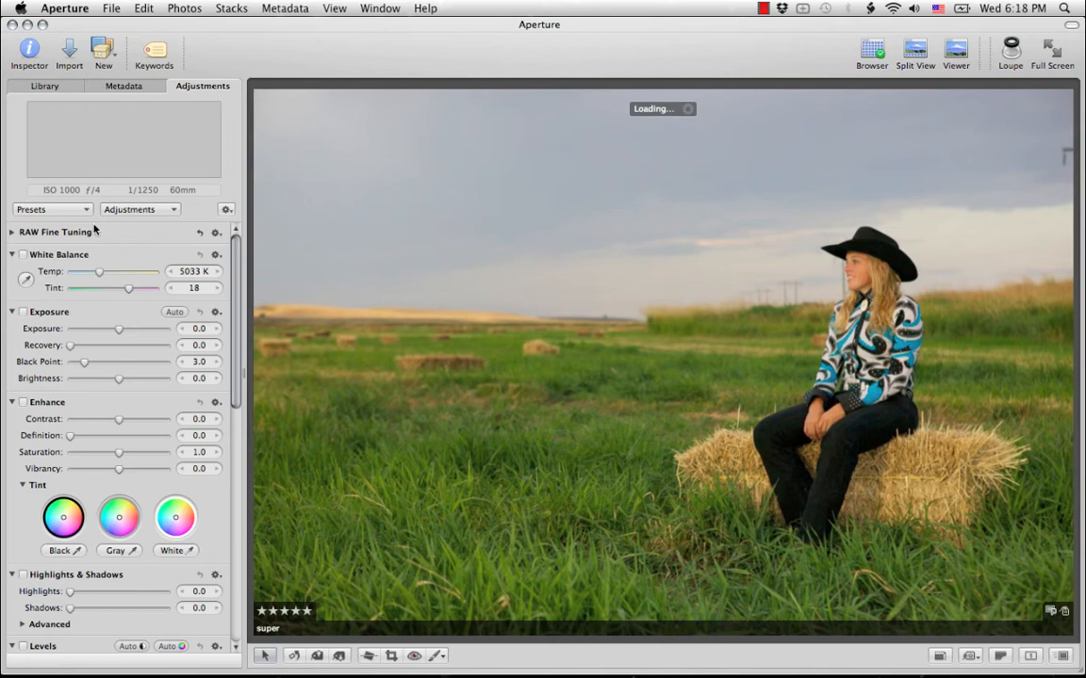
Apply a Color Masters preset to the hay-bale photo and Classica oE to the flower portrait
left_click(52, 209)
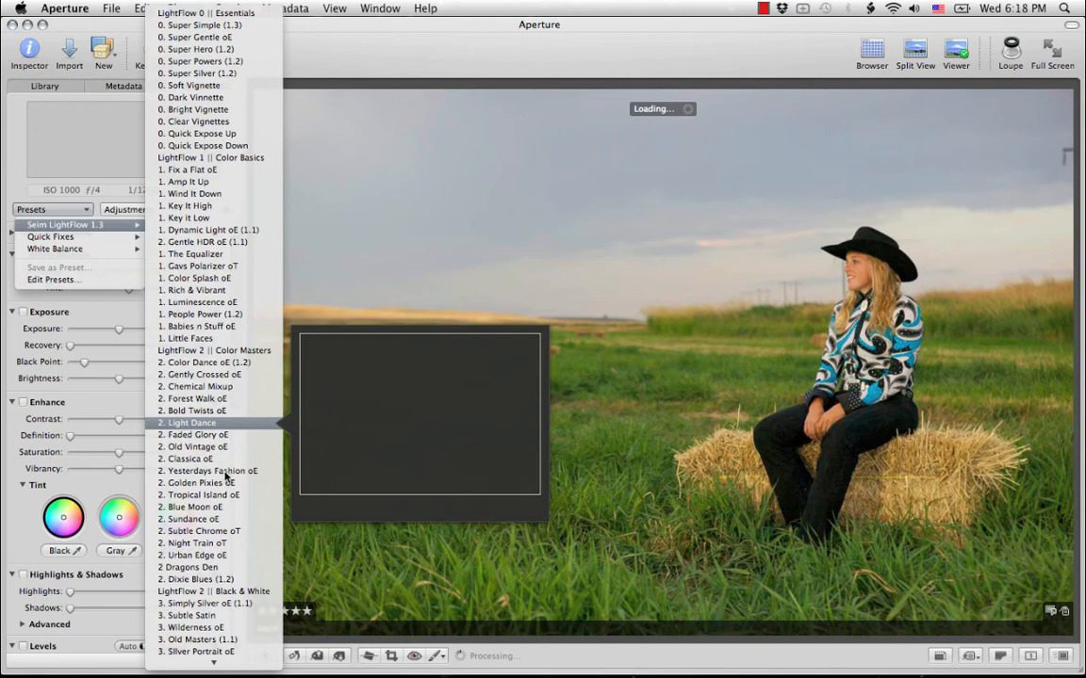
left_click(189, 422)
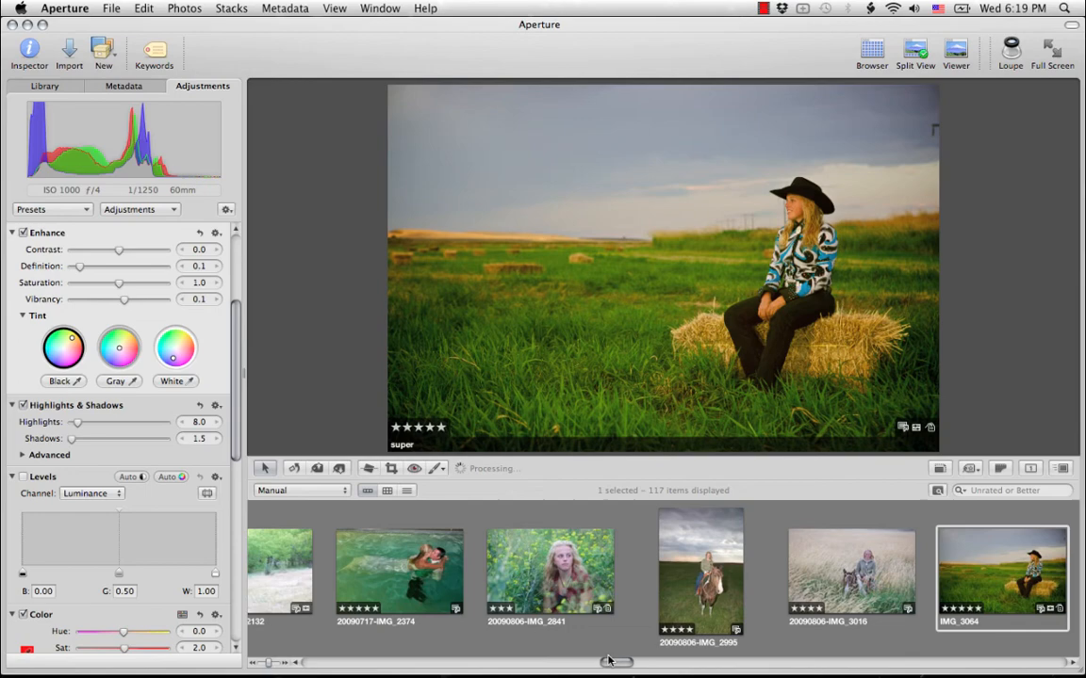
left_click(47, 209)
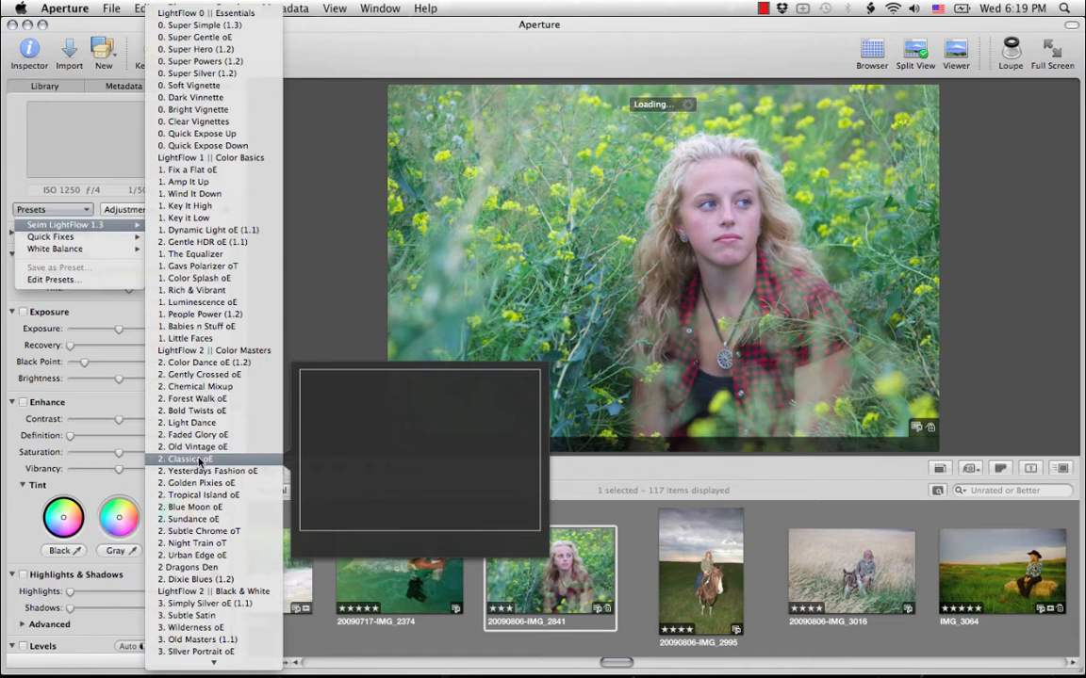
left_click(191, 459)
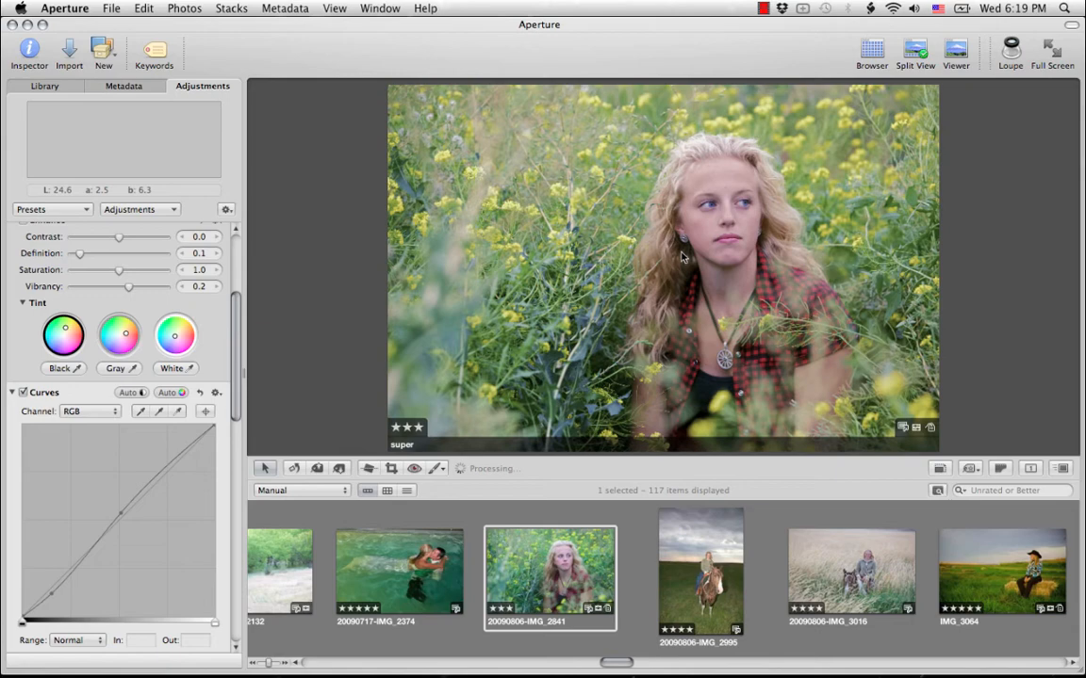
left_click(662, 570)
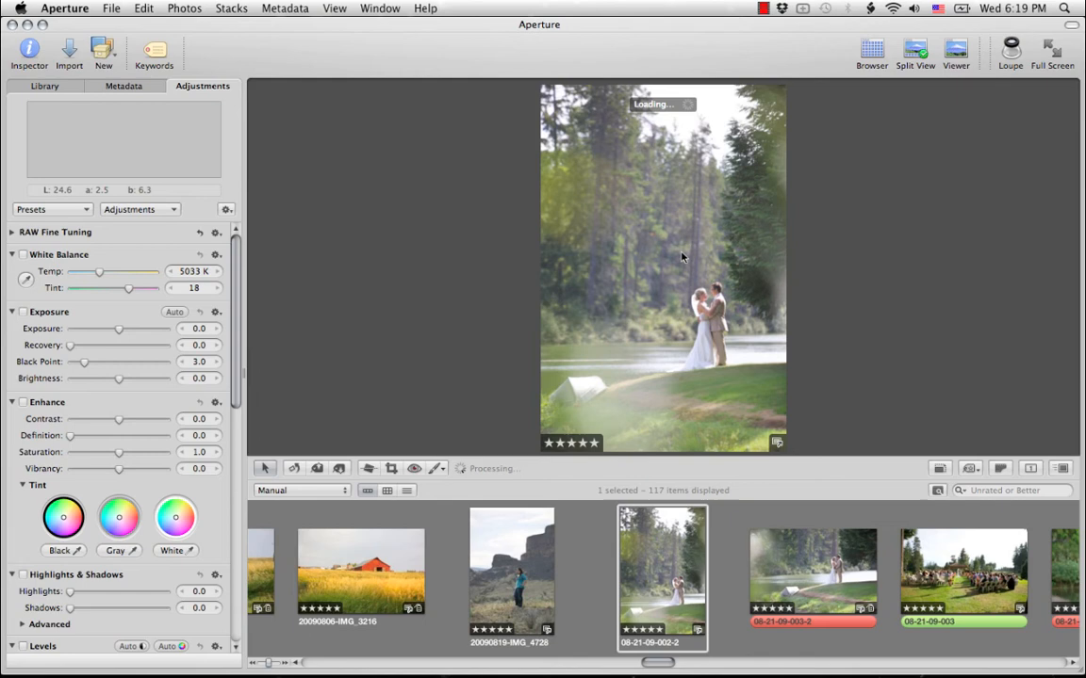
left_click(52, 209)
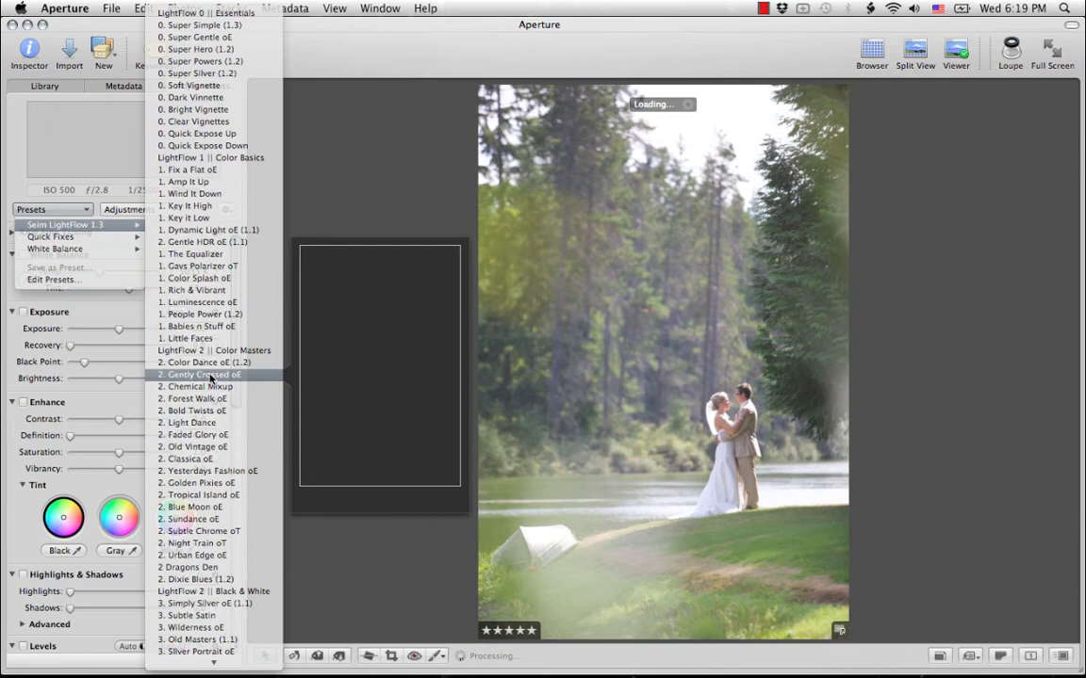
left_click(205, 374)
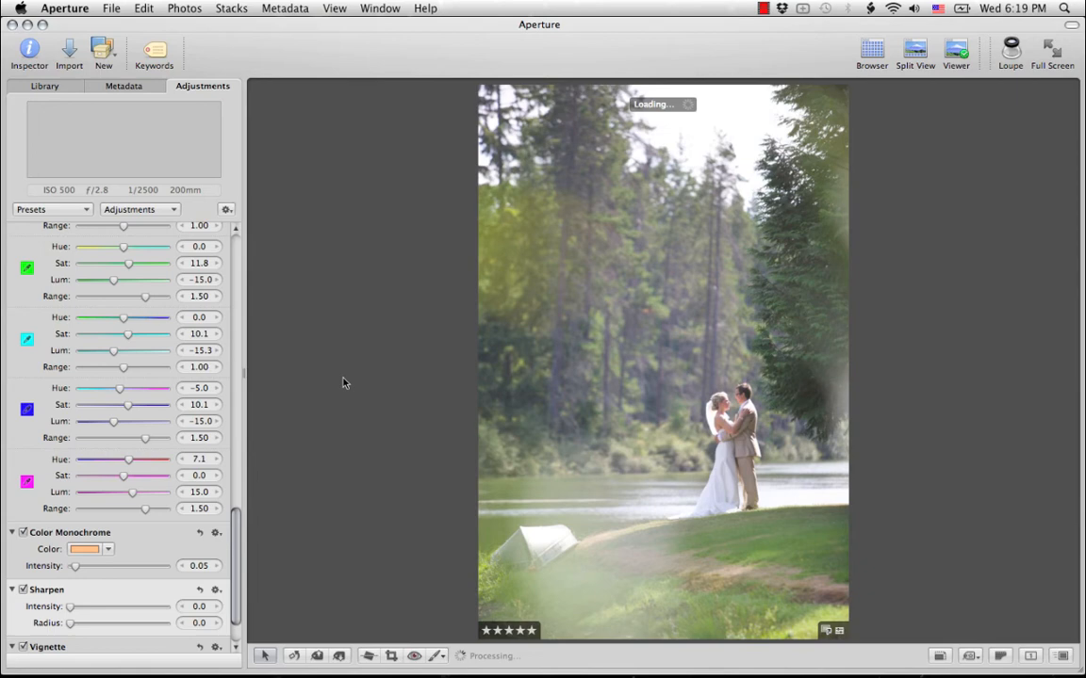
left_click(52, 209)
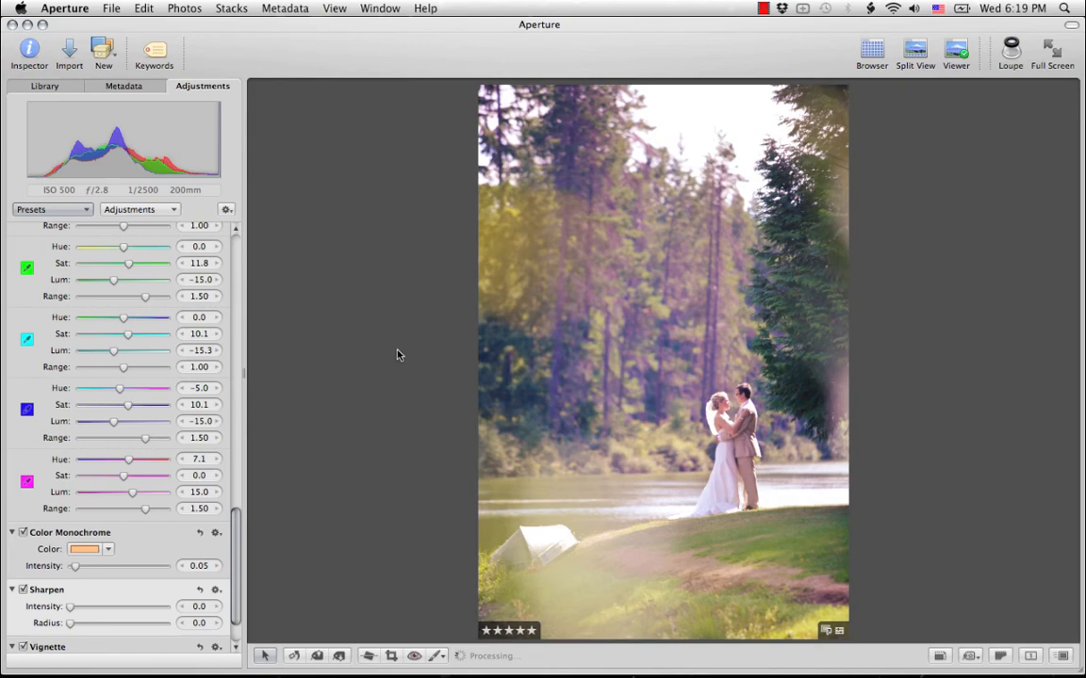
left_click(870, 49)
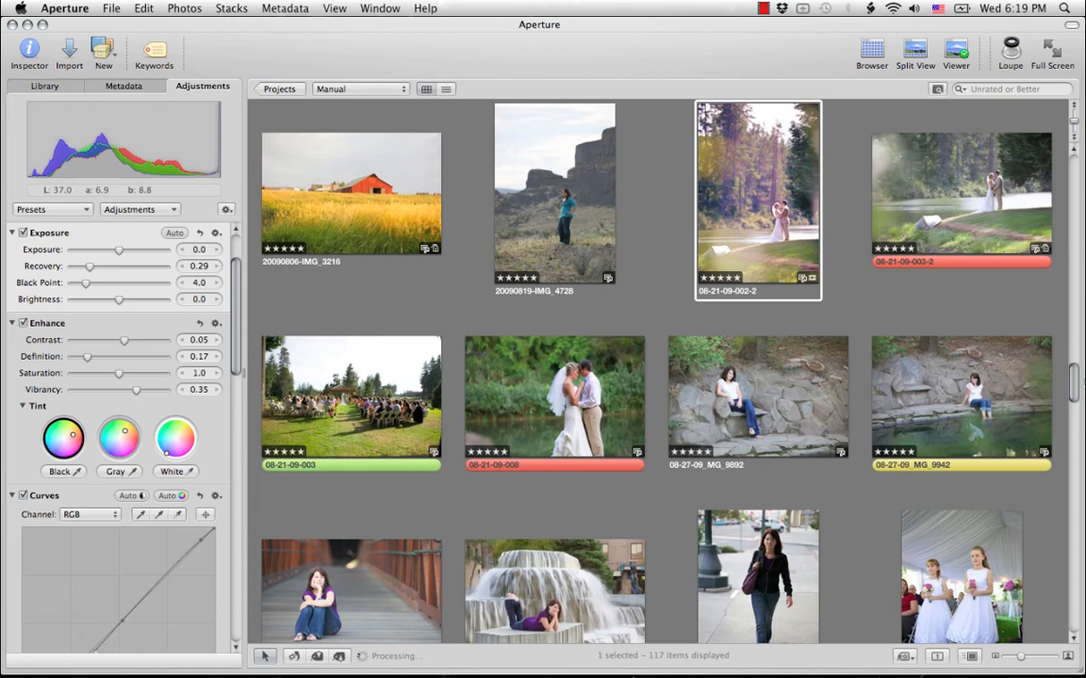
Scroll the browser and open the black-and-white Yosemite cliff photo in the Viewer
scroll("down", 3)
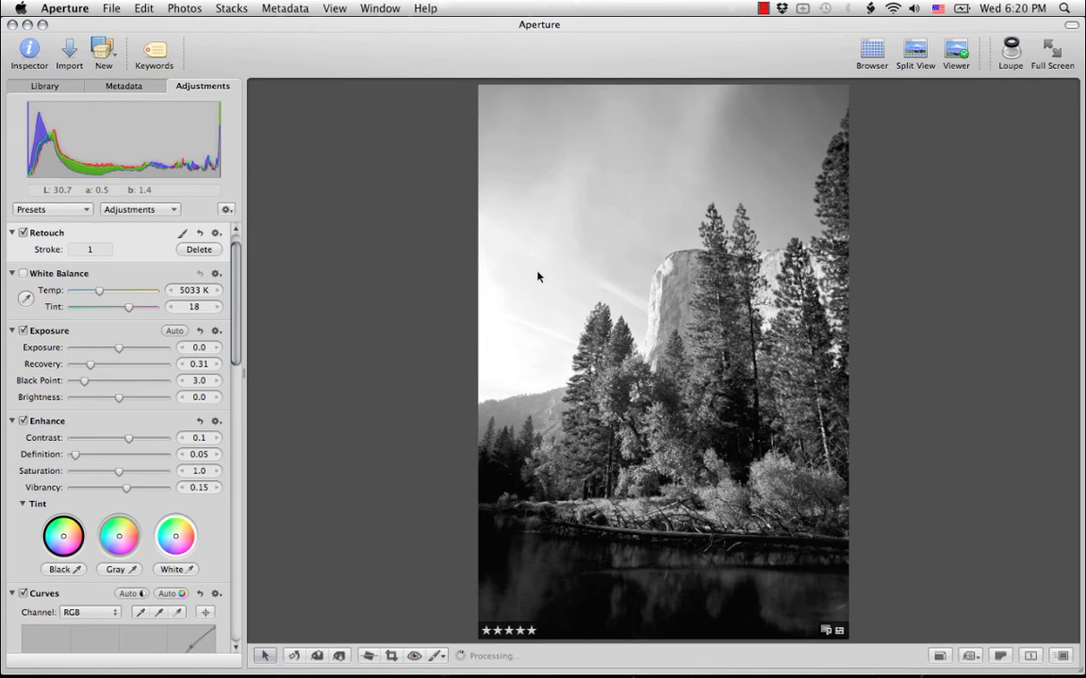
left_click(52, 208)
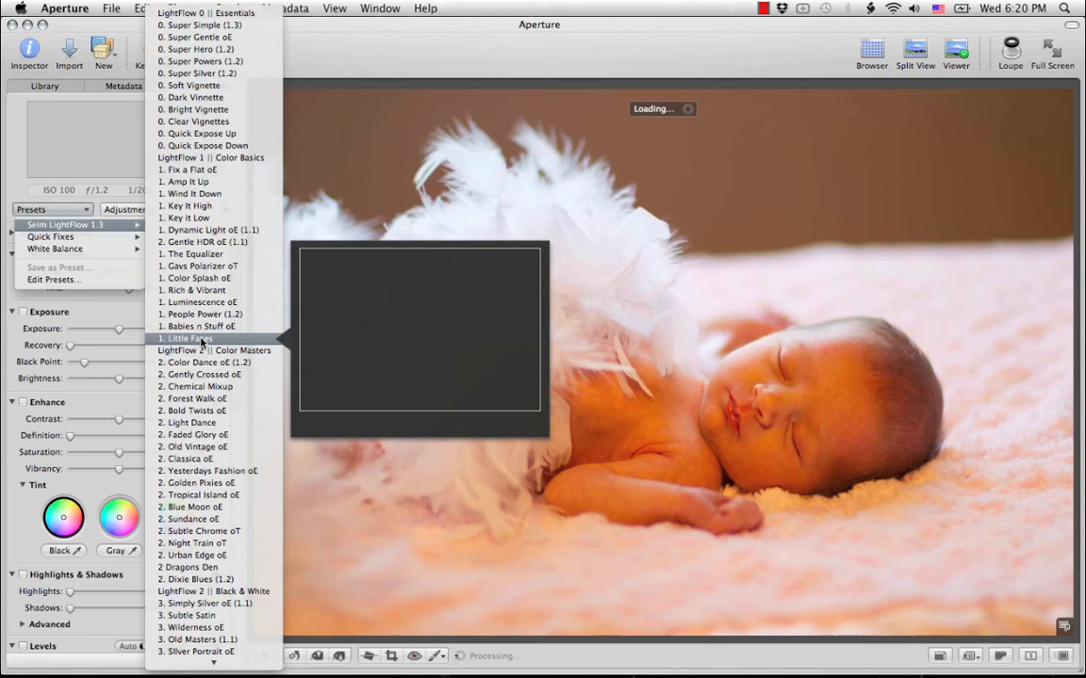
Apply the Little Faces LightFlow preset to the sleeping baby photo
left_click(189, 338)
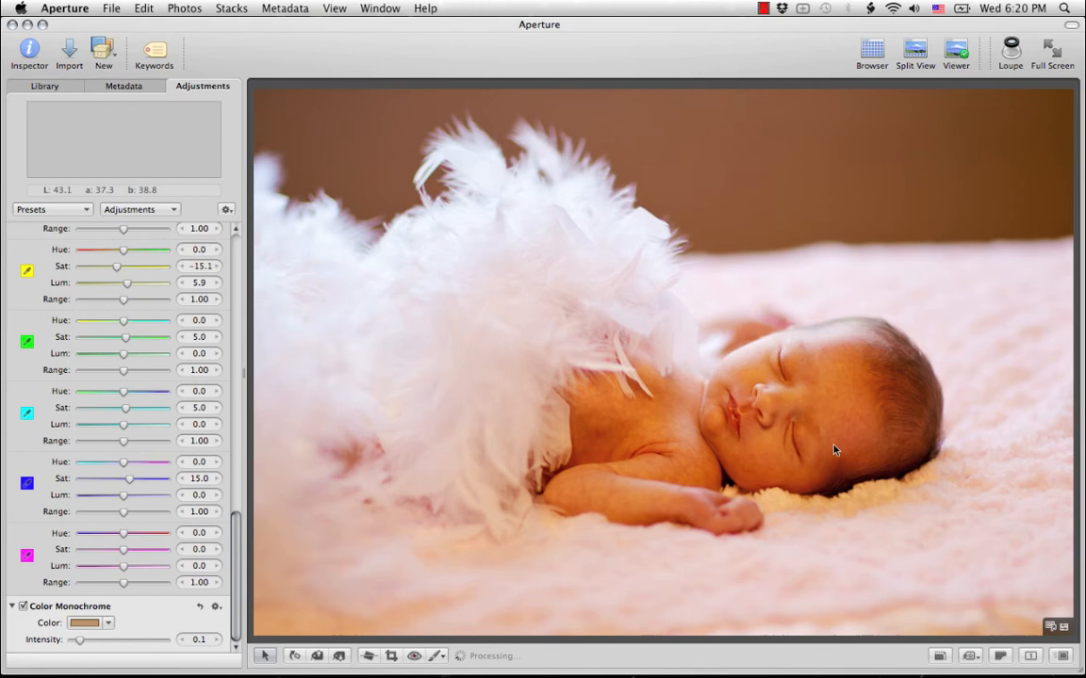
left_click(52, 210)
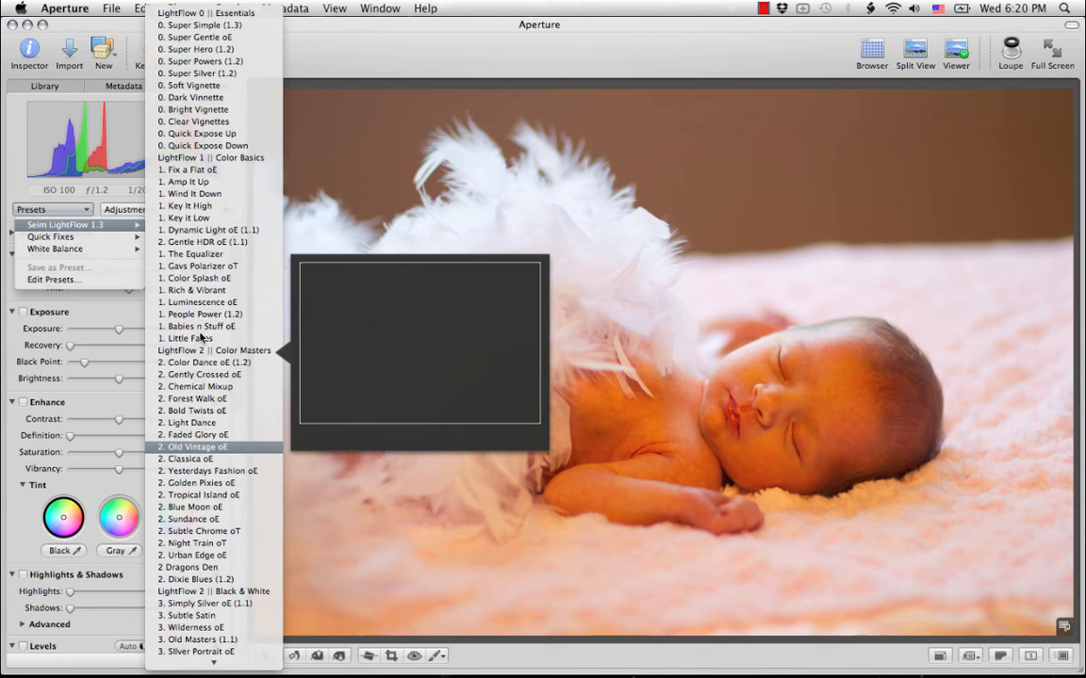
left_click(193, 447)
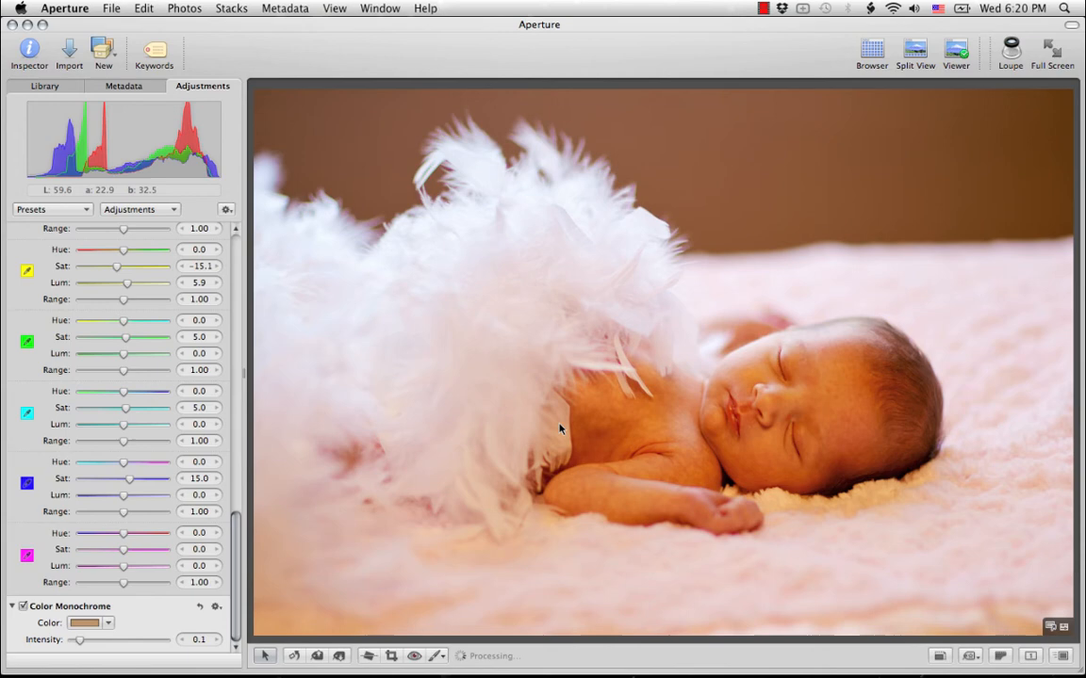
left_click(870, 52)
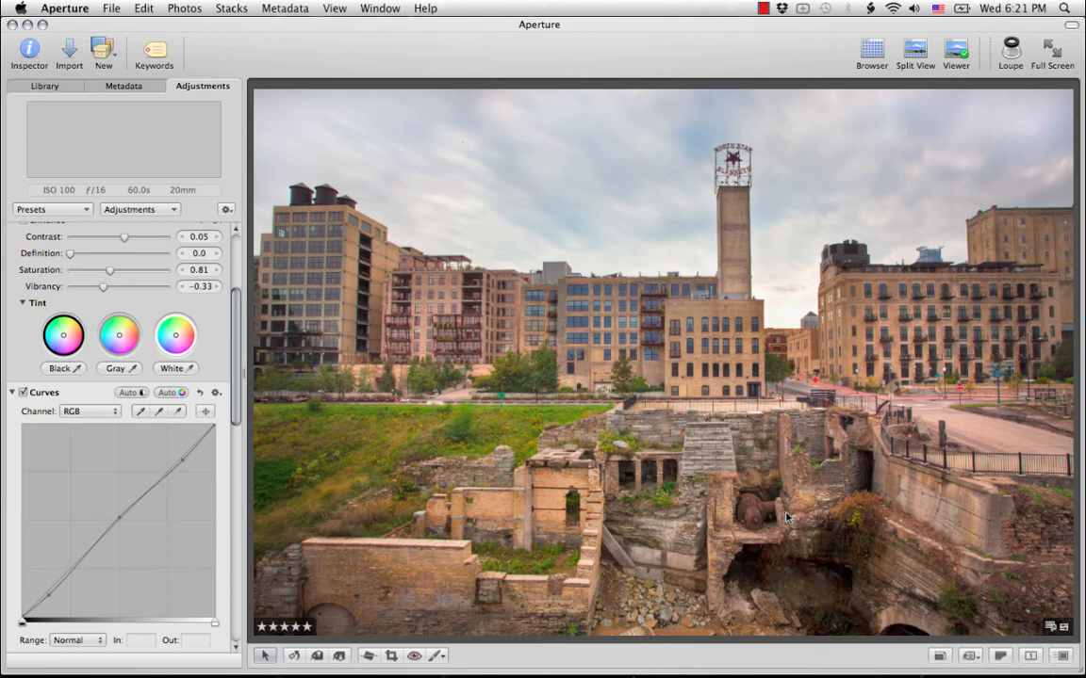
Open the brick mill ruins cityscape photo in the Viewer
left_click(870, 49)
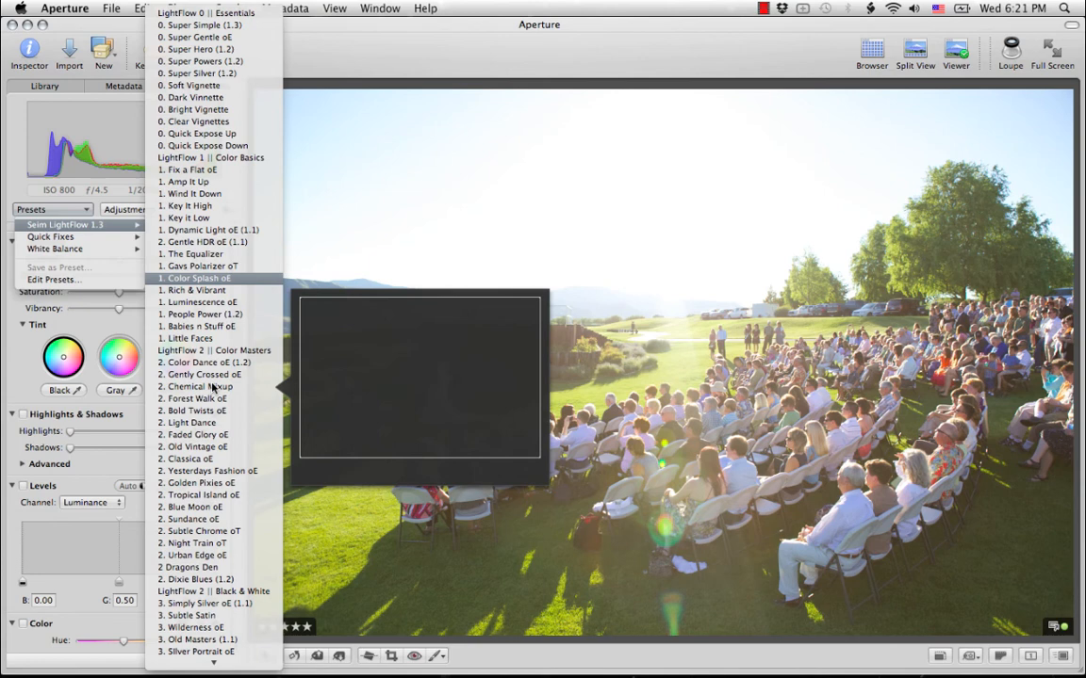
mouse_move(205, 242)
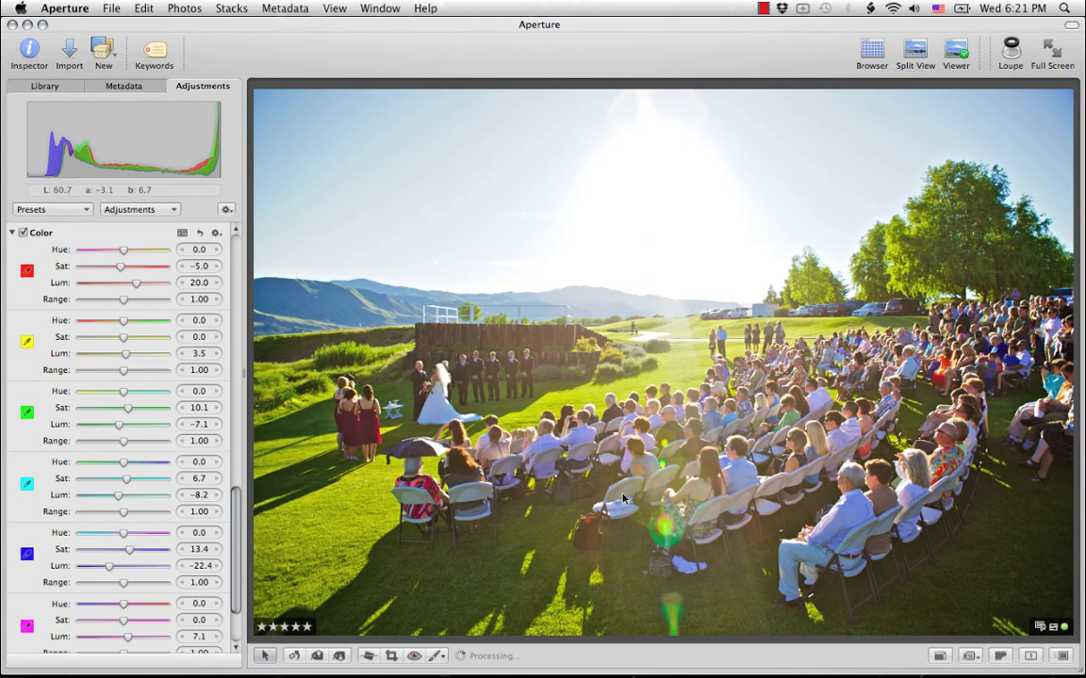
Reopen the Seim LightFlow 1.3 preset list for the wedding ceremony photo
left_click(52, 209)
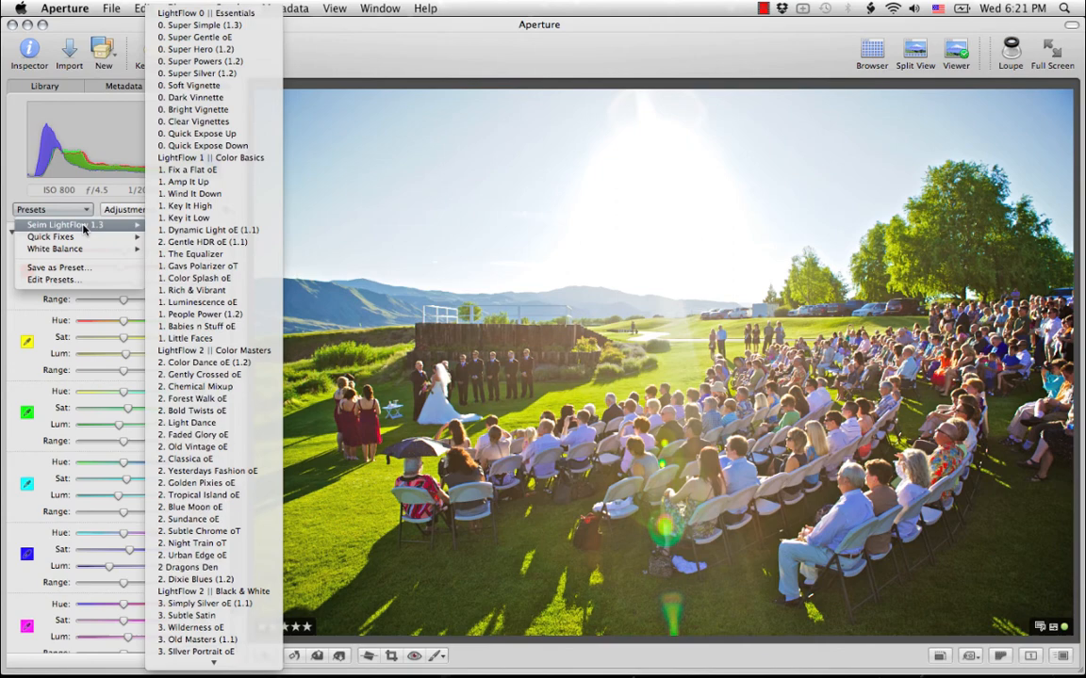
mouse_move(195, 254)
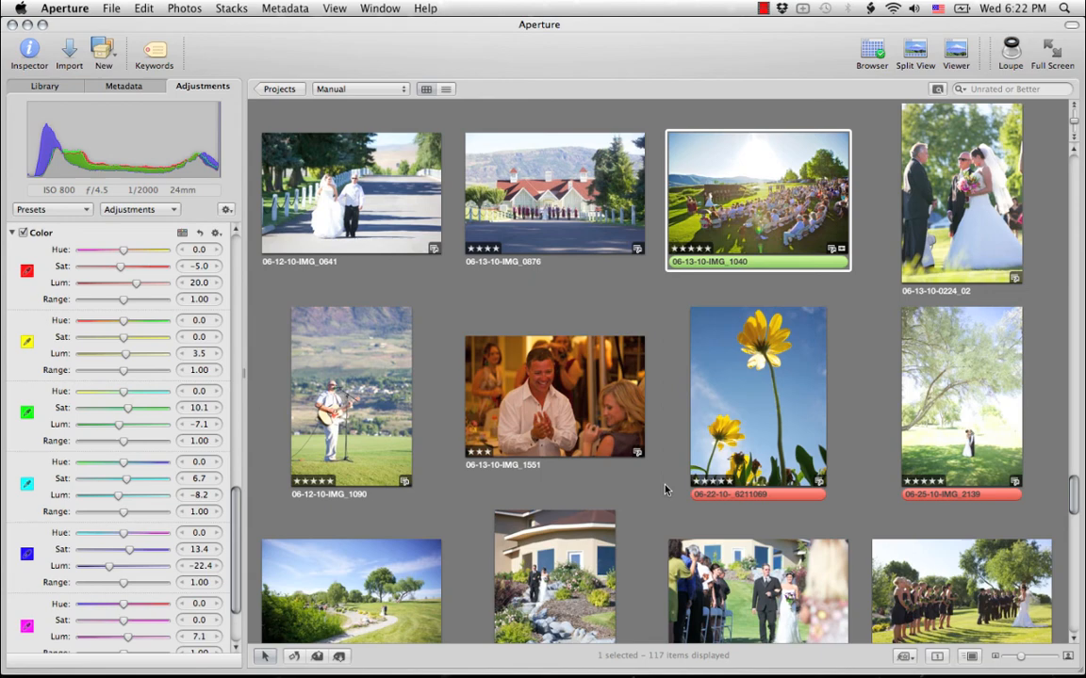
Apply 2. Gently Crossed oE to the marsh photo and return to Browser view
scroll("down", 3)
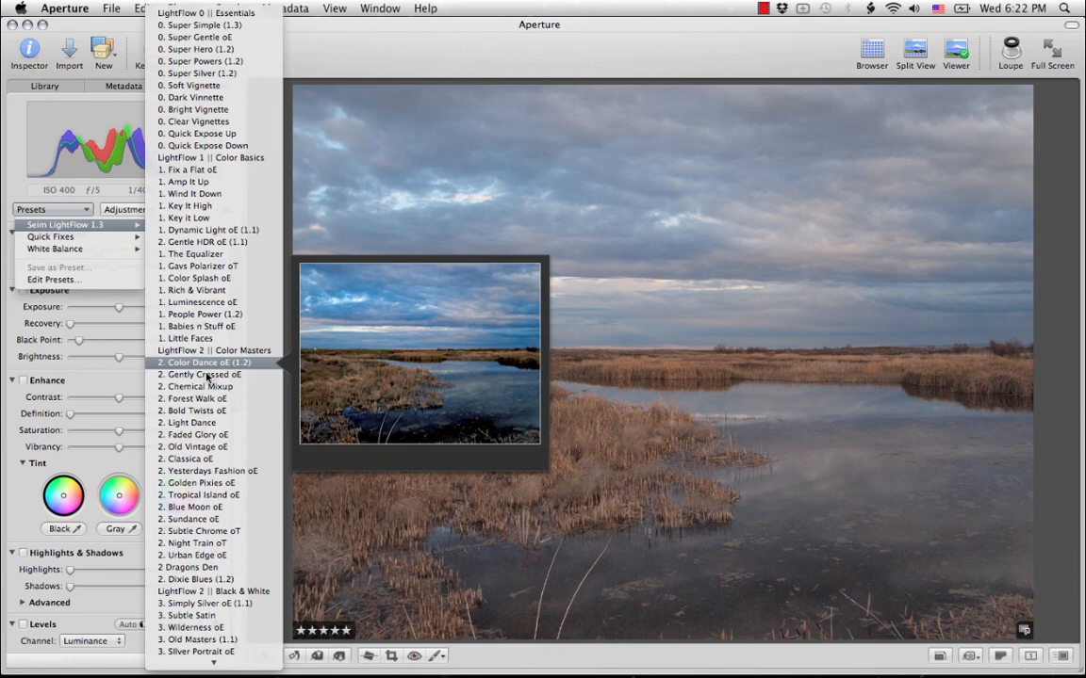
left_click(204, 362)
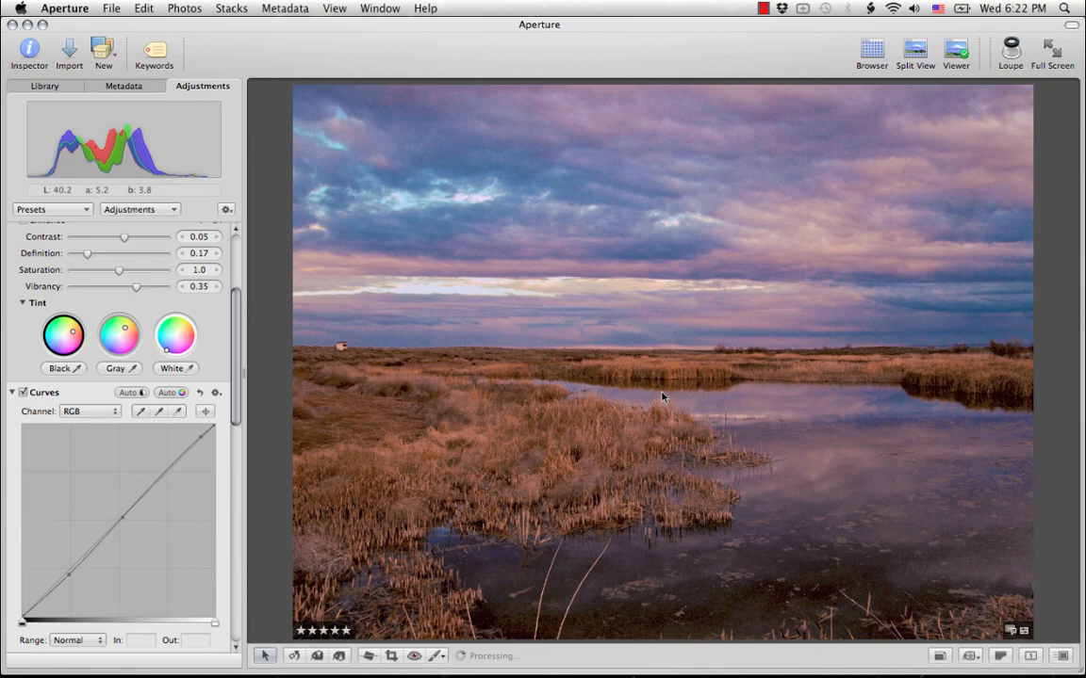
left_click(871, 49)
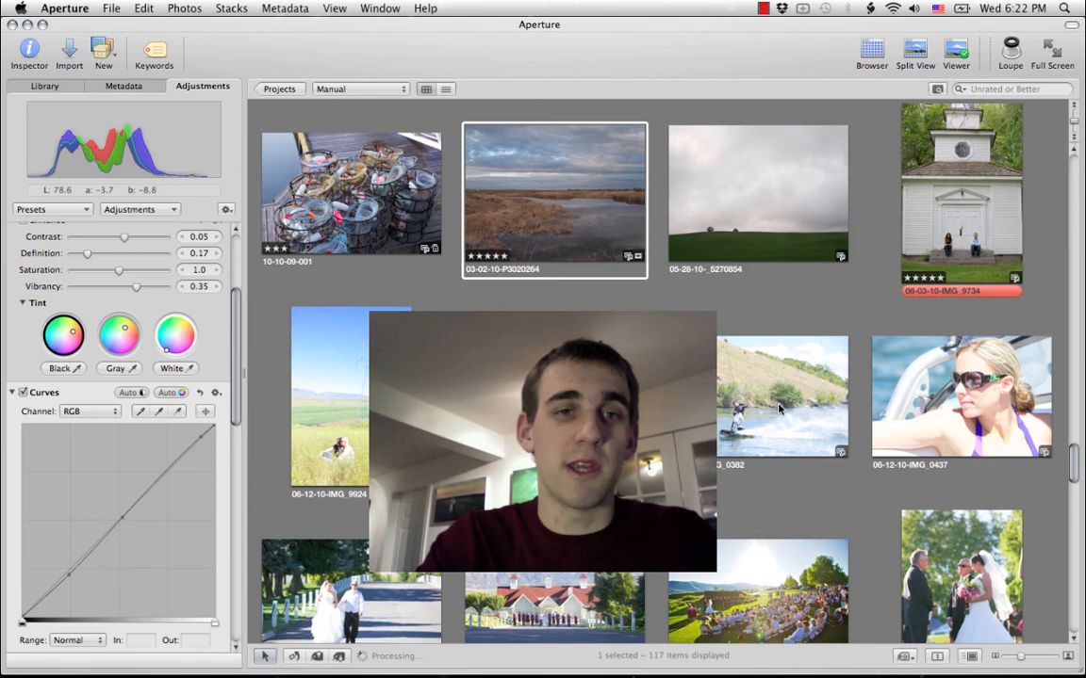